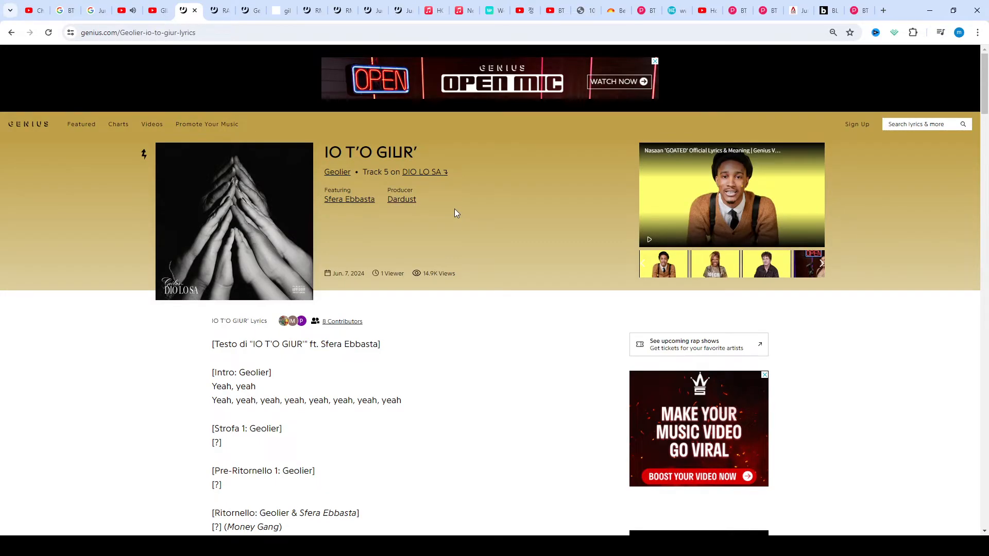
{"action": "scroll", "scroll_direction": "down", "scroll_amount": 3}
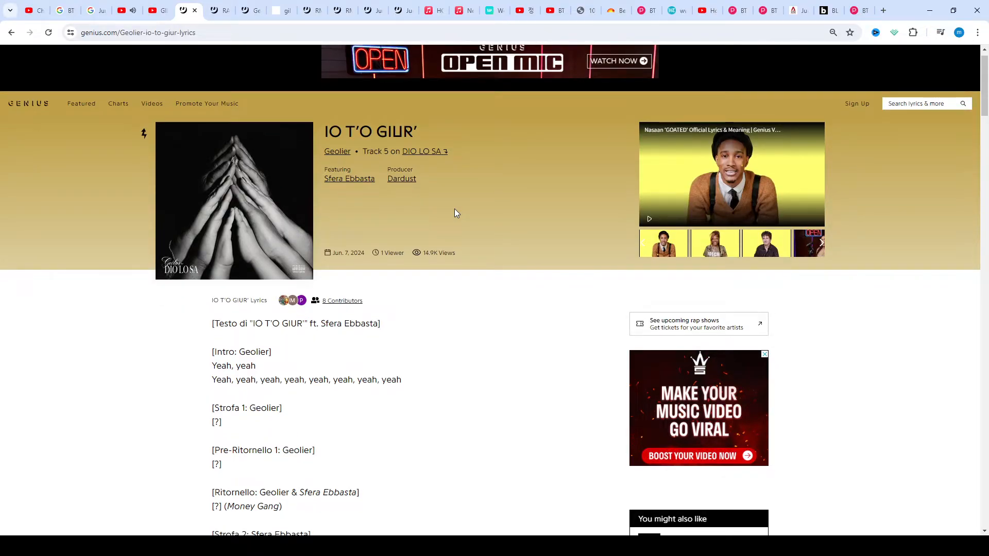
{"action": "scroll", "scroll_direction": "down", "scroll_amount": 3}
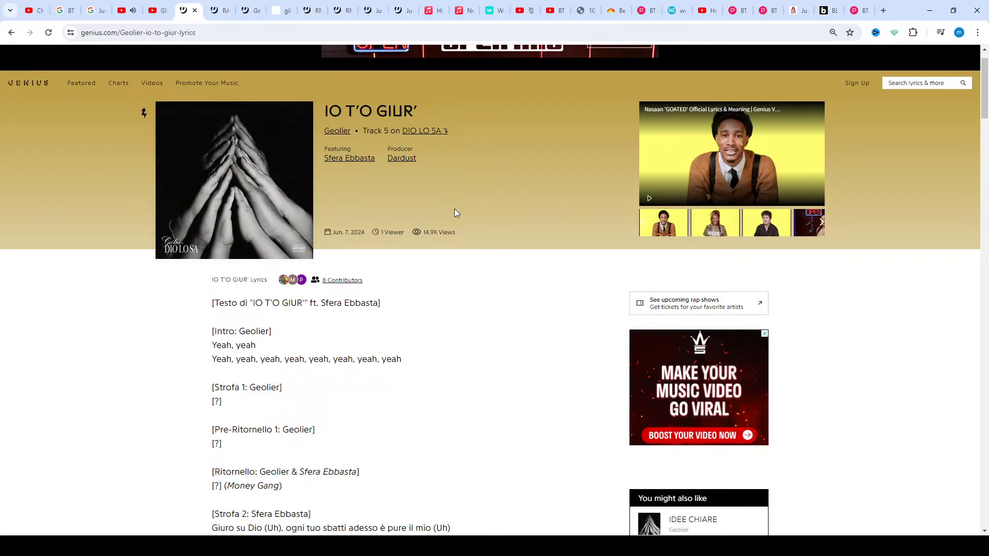
{"action": "scroll", "scroll_direction": "down", "scroll_amount": 3}
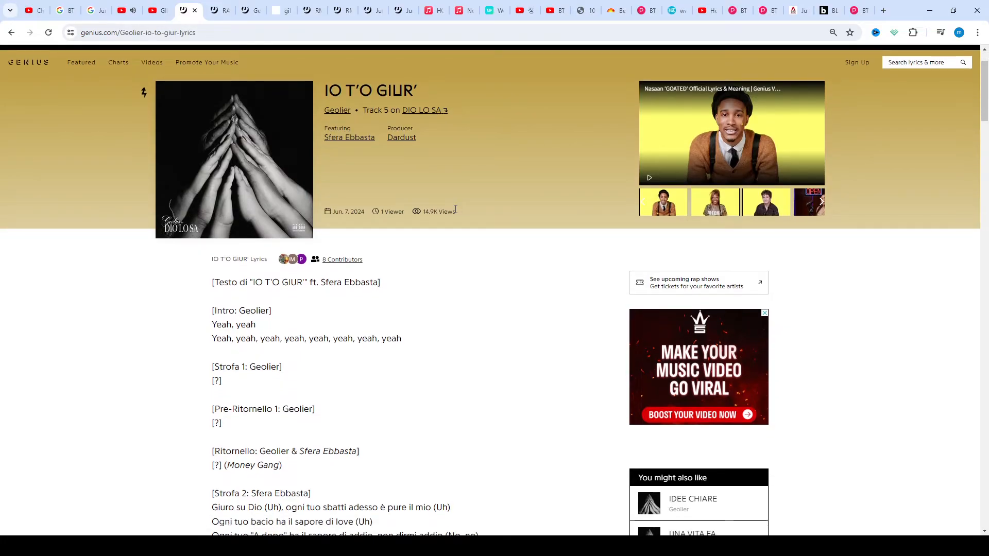
{"action": "scroll", "scroll_direction": "down", "scroll_amount": 3}
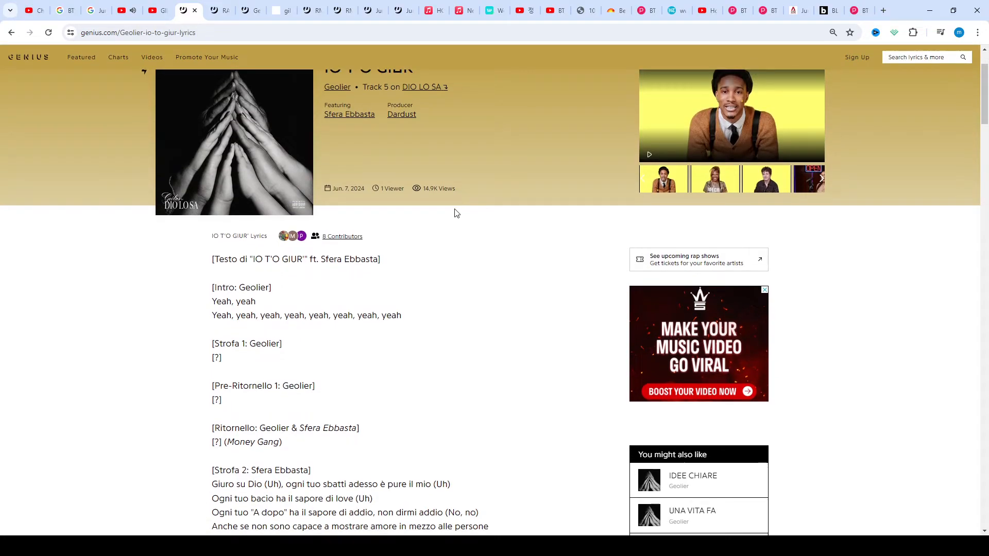
{"action": "scroll", "scroll_direction": "down", "scroll_amount": 3}
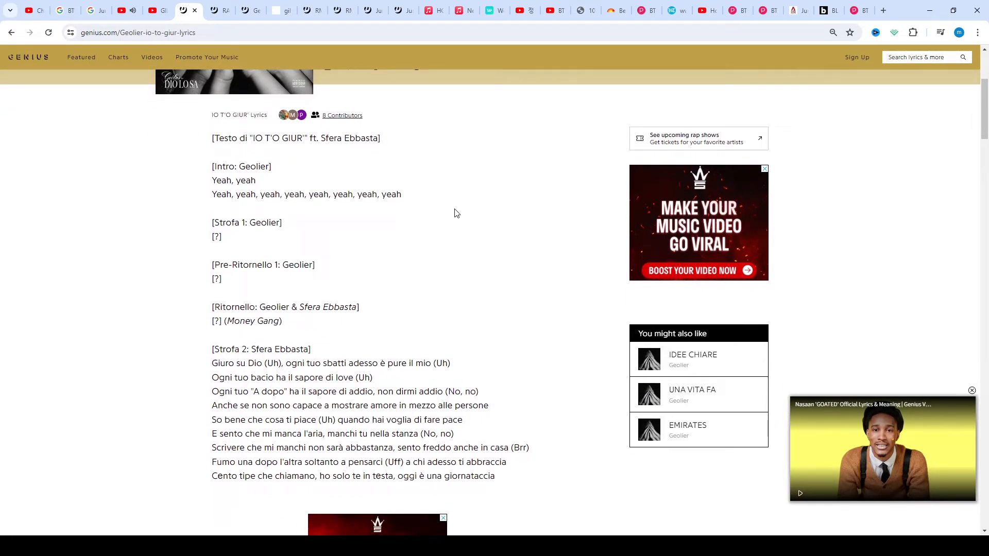
{"action": "scroll", "scroll_direction": "up", "scroll_amount": 3}
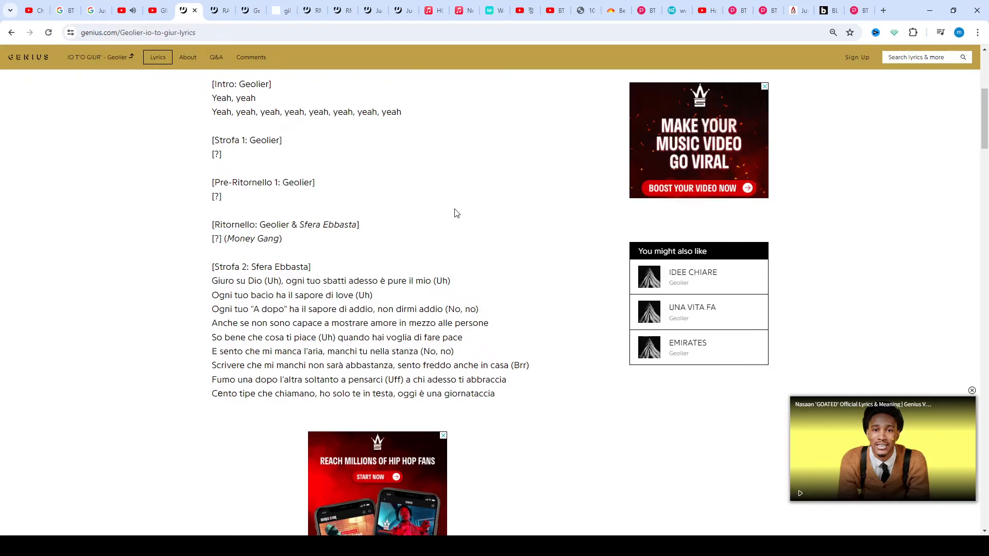
{"action": "scroll", "scroll_direction": "down", "scroll_amount": 3}
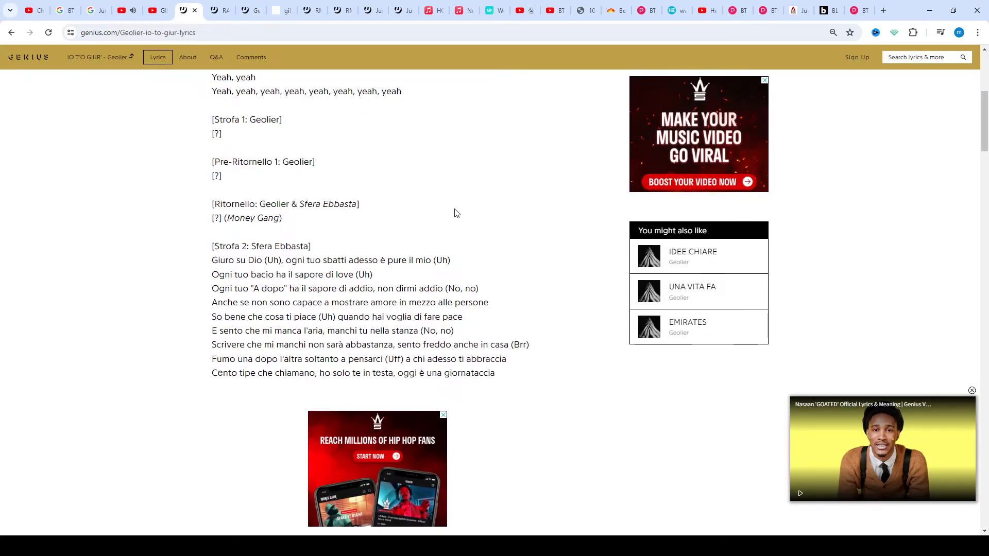
{"action": "scroll", "scroll_direction": "down", "scroll_amount": 3}
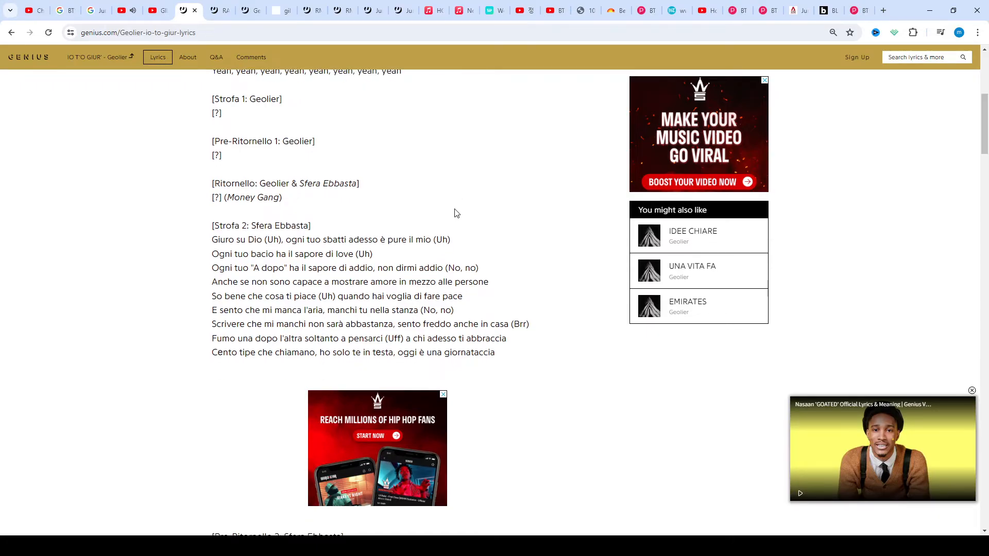
{"action": "scroll", "scroll_direction": "down", "scroll_amount": 3}
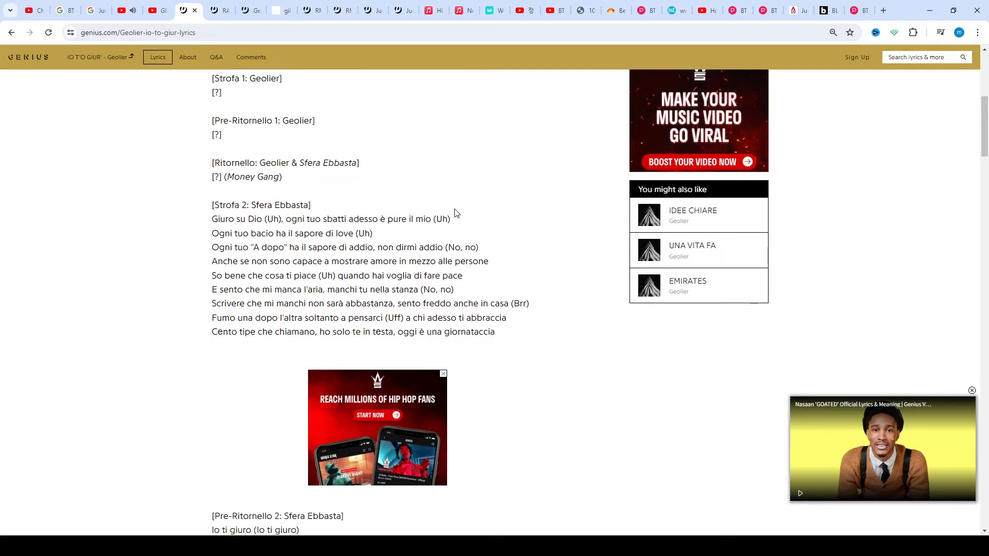
{"action": "scroll", "scroll_direction": "down", "scroll_amount": 3}
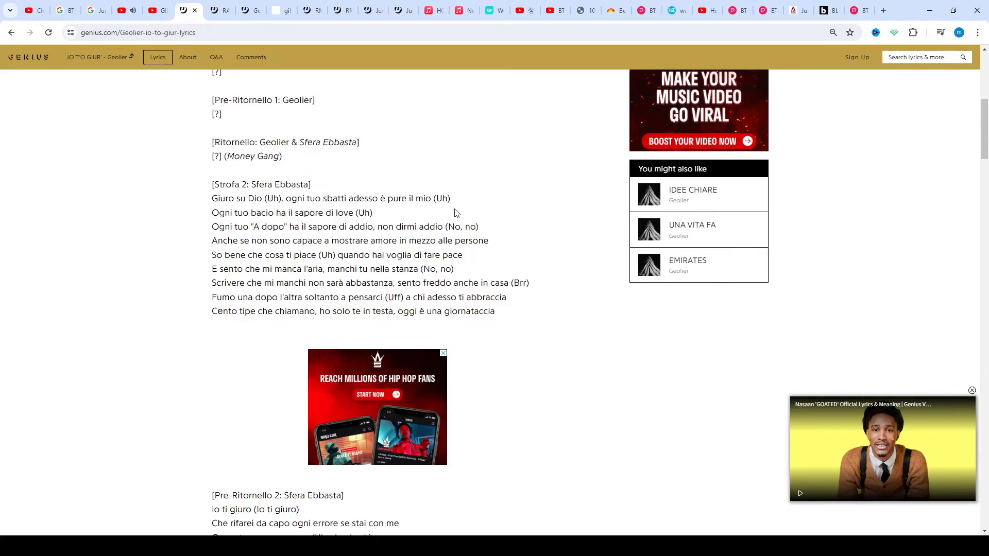
{"action": "scroll", "scroll_direction": "down", "scroll_amount": 3}
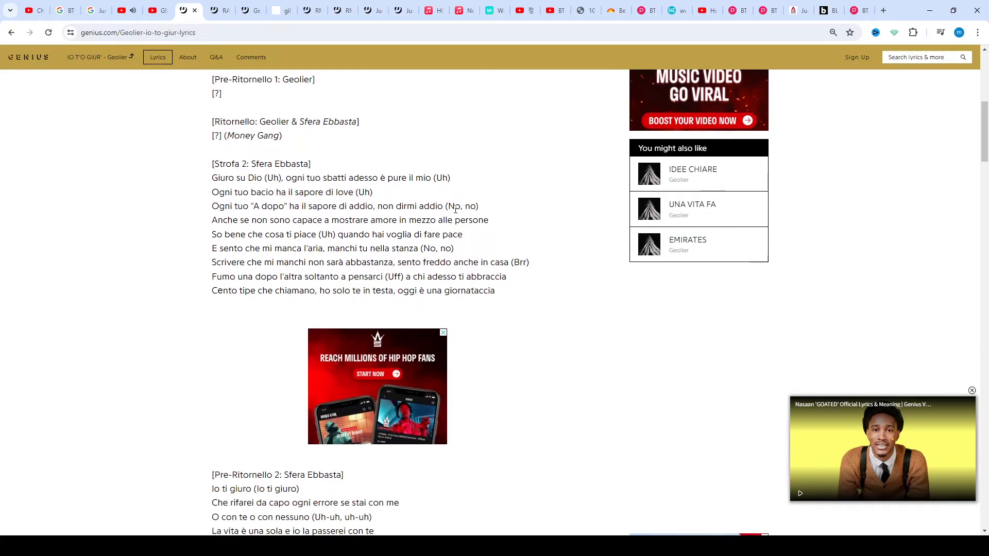
{"action": "scroll", "scroll_direction": "down", "scroll_amount": 3}
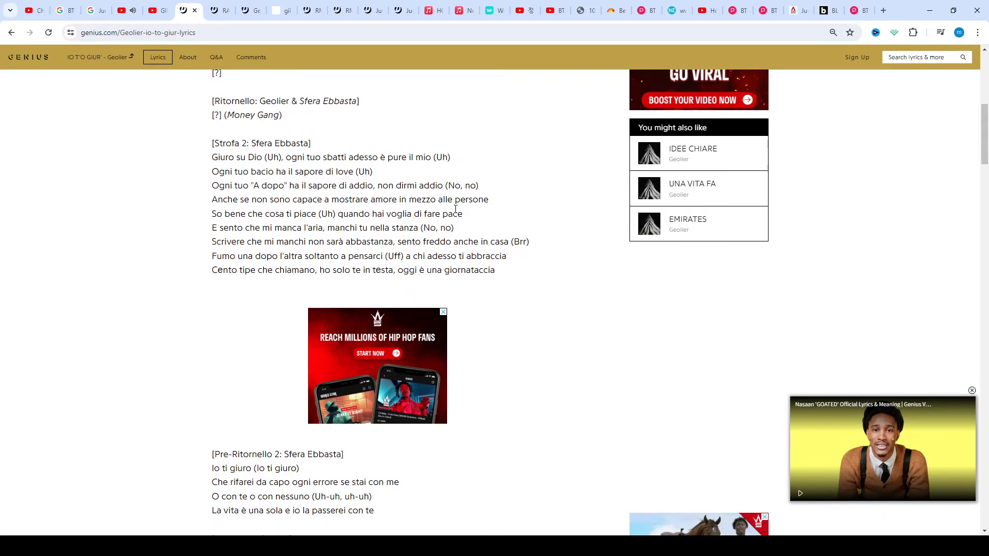
{"action": "scroll", "scroll_direction": "down", "scroll_amount": 3}
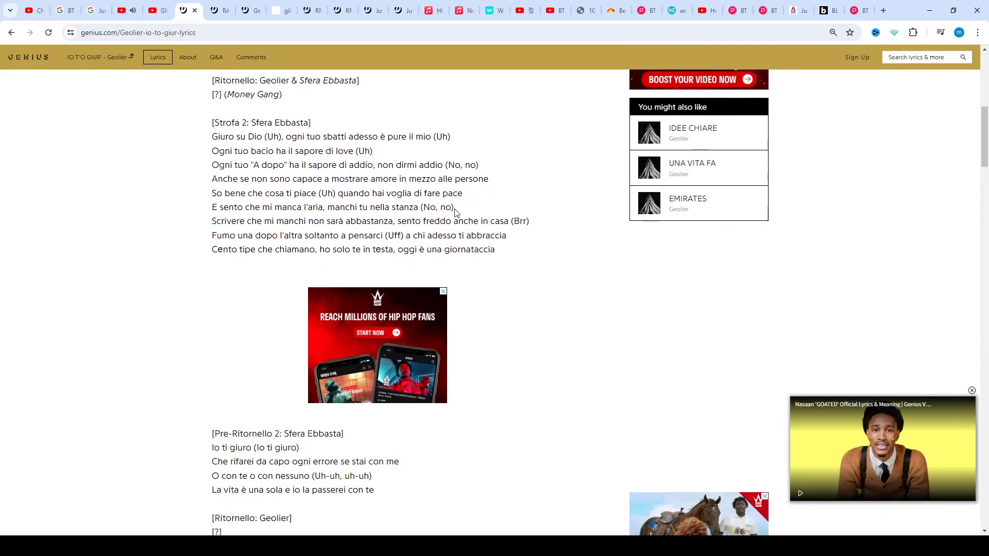
{"action": "scroll", "scroll_direction": "down", "scroll_amount": 3}
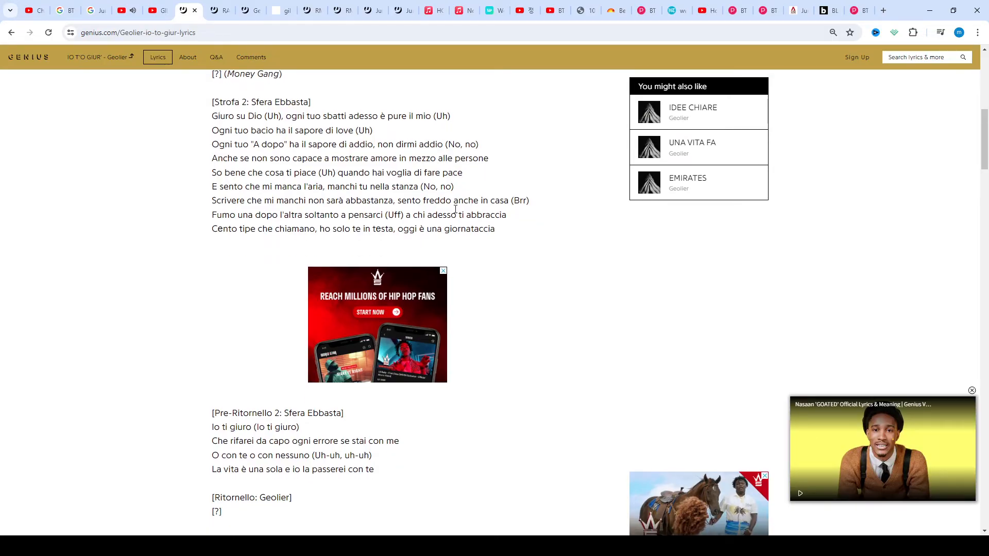
{"action": "scroll", "scroll_direction": "down", "scroll_amount": 3}
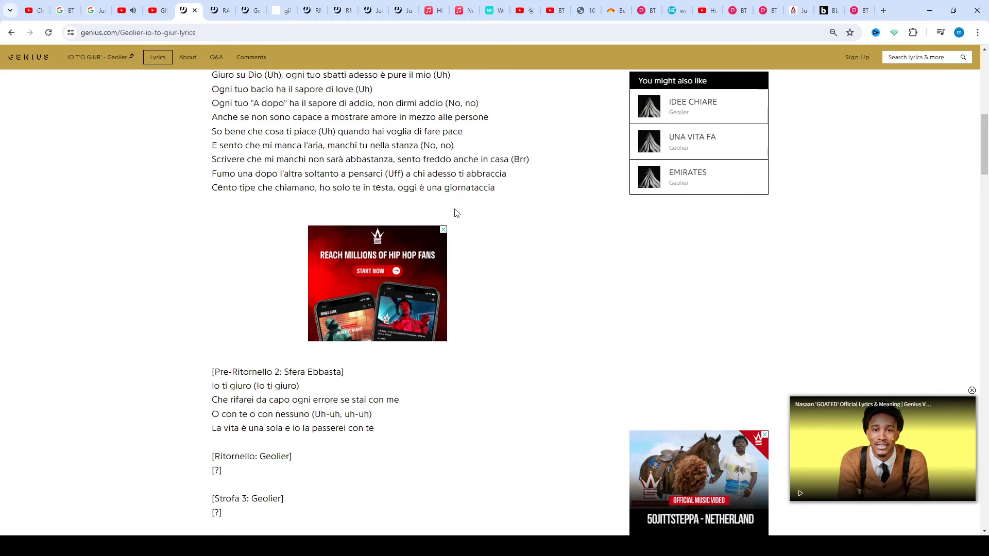
{"action": "scroll", "scroll_direction": "down", "scroll_amount": 3}
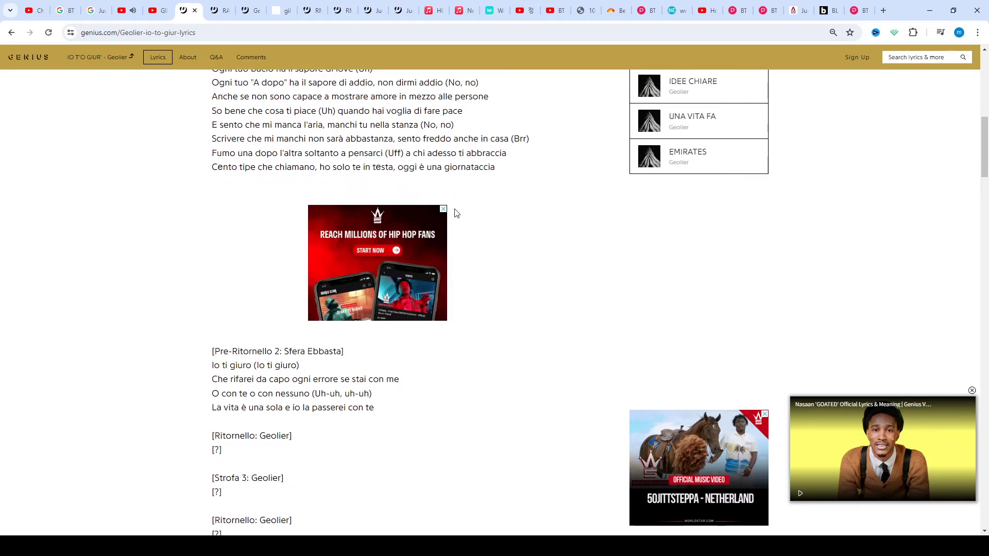
{"action": "scroll", "scroll_direction": "down", "scroll_amount": 3}
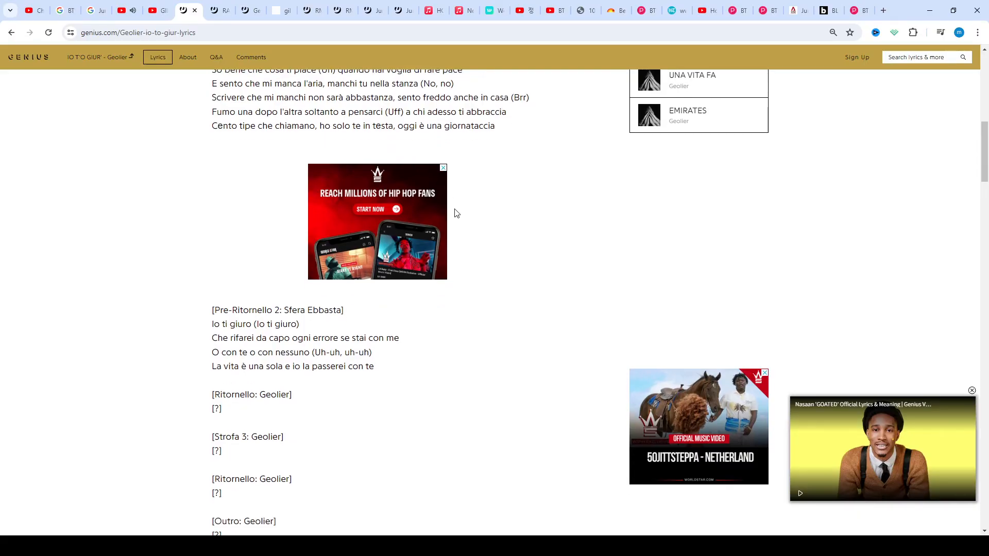
{"action": "scroll", "scroll_direction": "down", "scroll_amount": 3}
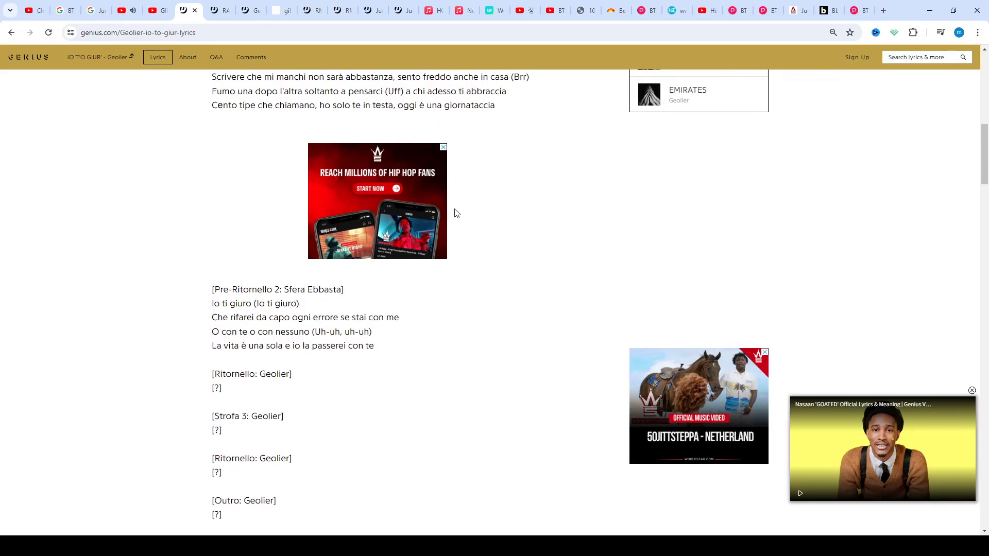
{"action": "scroll", "scroll_direction": "down", "scroll_amount": 3}
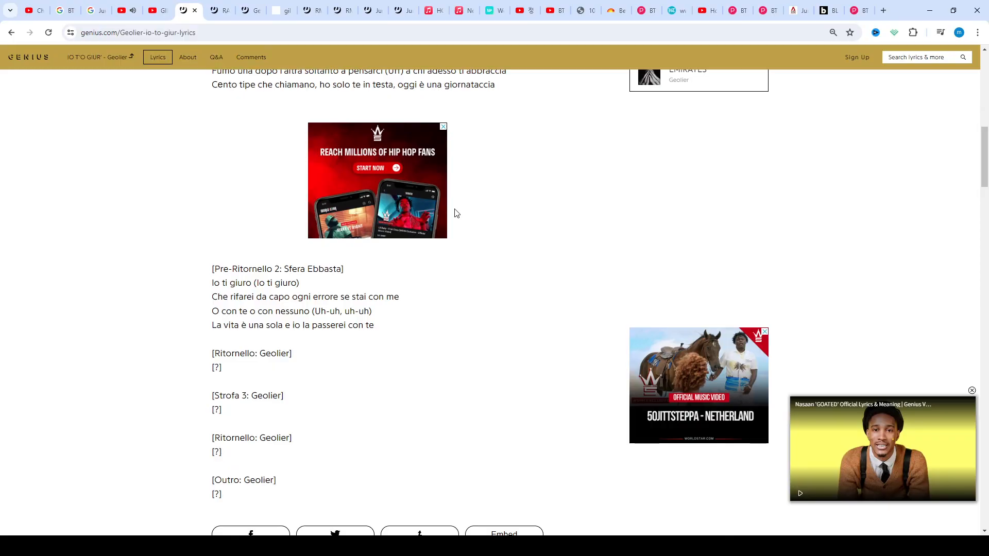
{"action": "scroll", "scroll_direction": "down", "scroll_amount": 3}
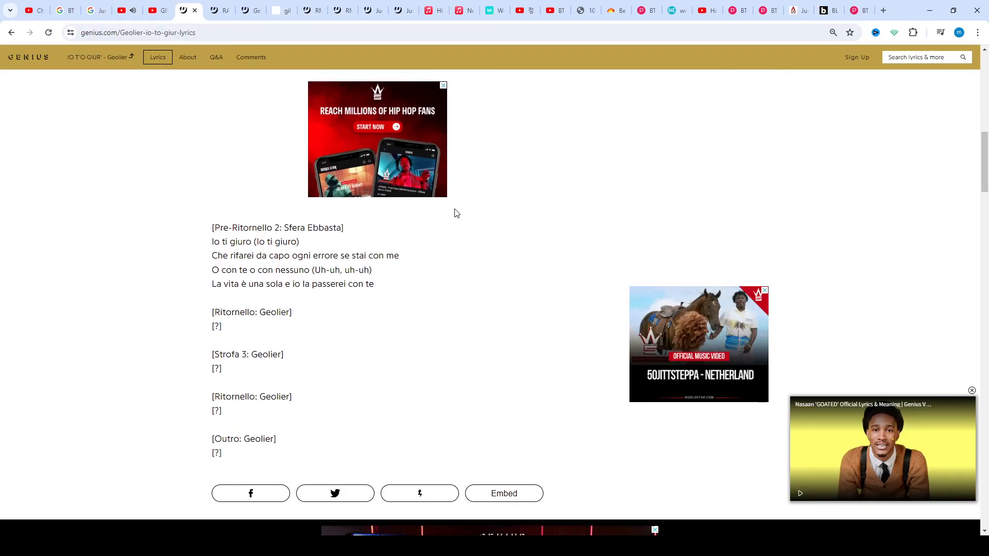
{"action": "scroll", "scroll_direction": "down", "scroll_amount": 3}
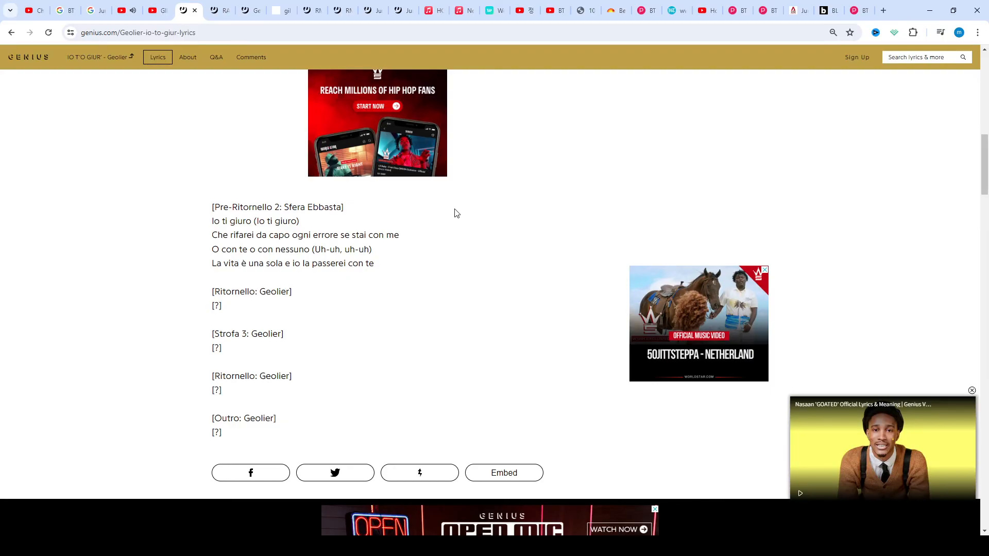
{"action": "scroll", "scroll_direction": "down", "scroll_amount": 3}
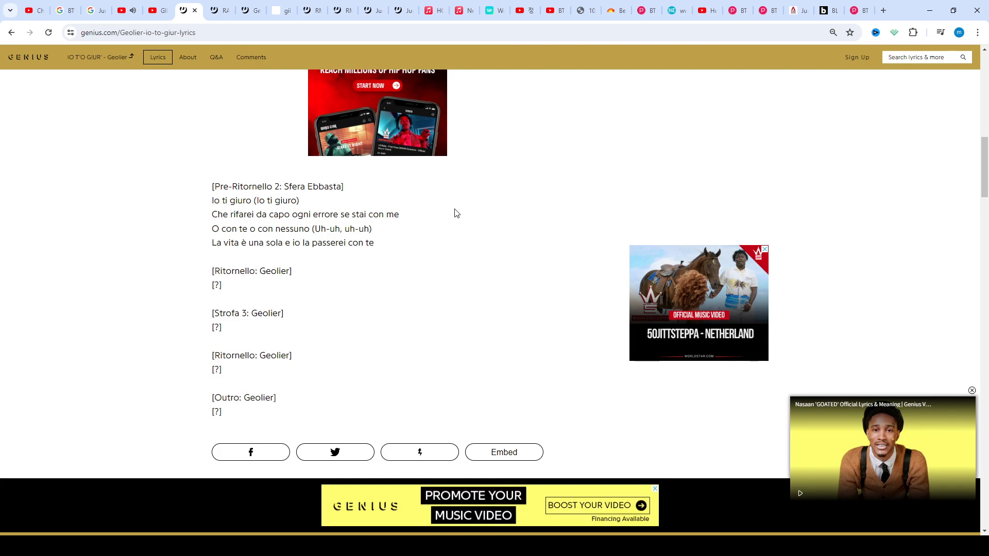
{"action": "scroll", "scroll_direction": "up", "scroll_amount": 3}
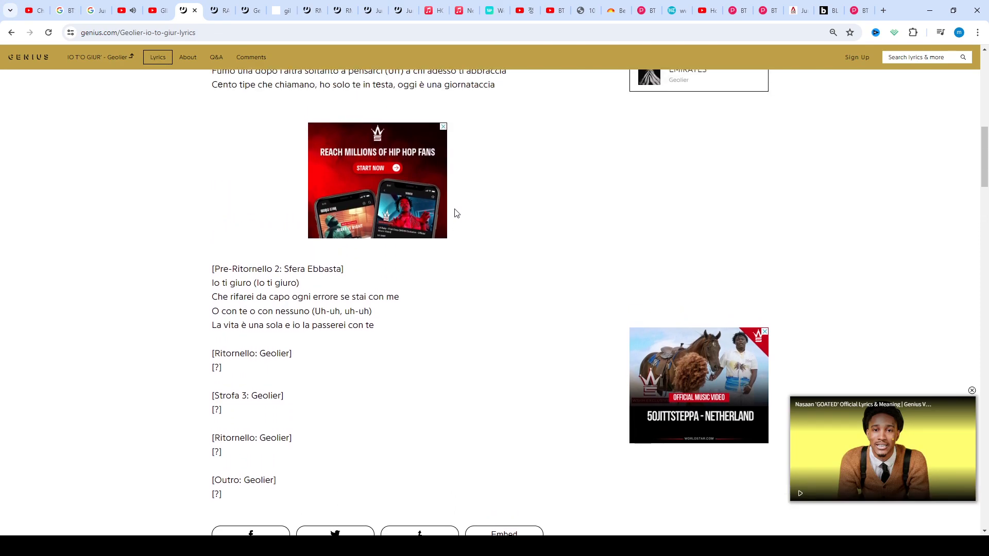